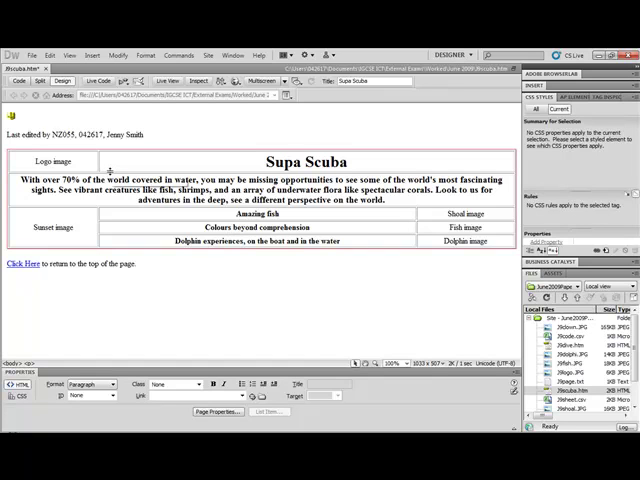
{"action": "mouse_move", "coordinate": [112, 172]}
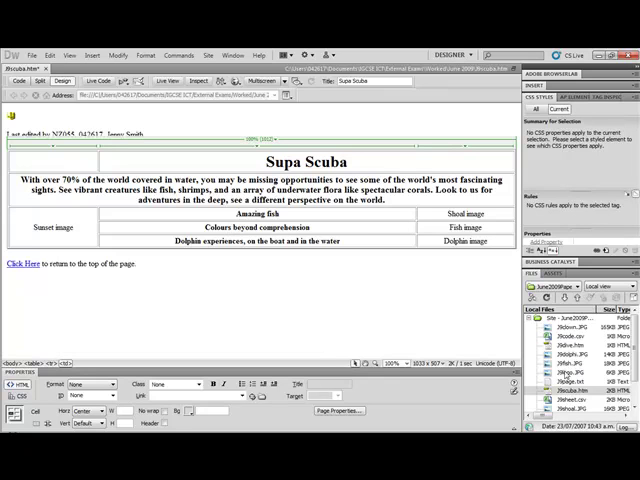
- Select the Sunset image cell of the Supa Scuba table to receive the sunset picture
{"action": "left_click", "coordinate": [564, 376]}
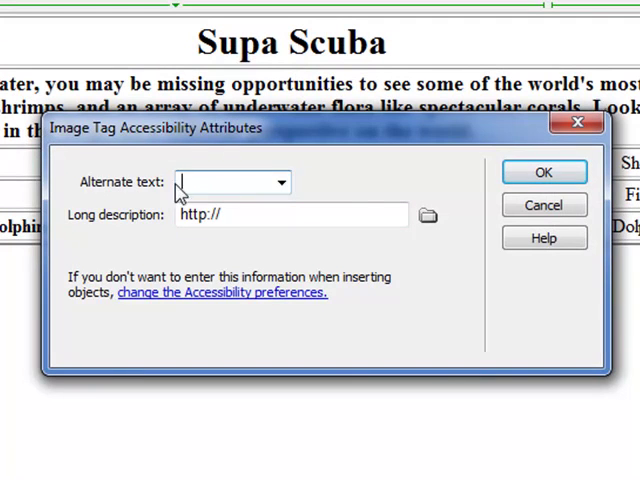
{"action": "mouse_move", "coordinate": [222, 184]}
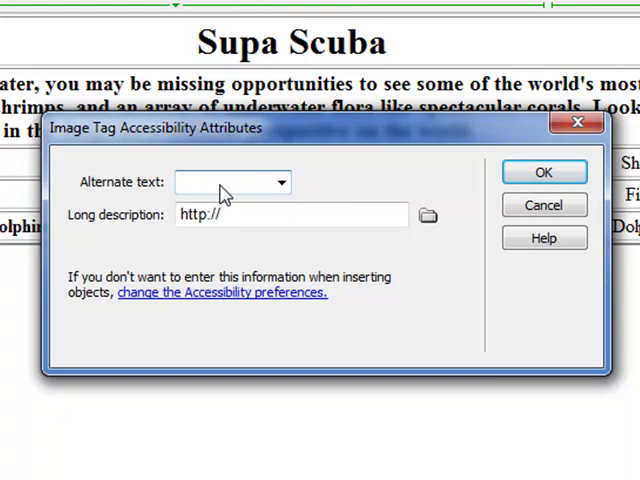
{"action": "mouse_move", "coordinate": [204, 188]}
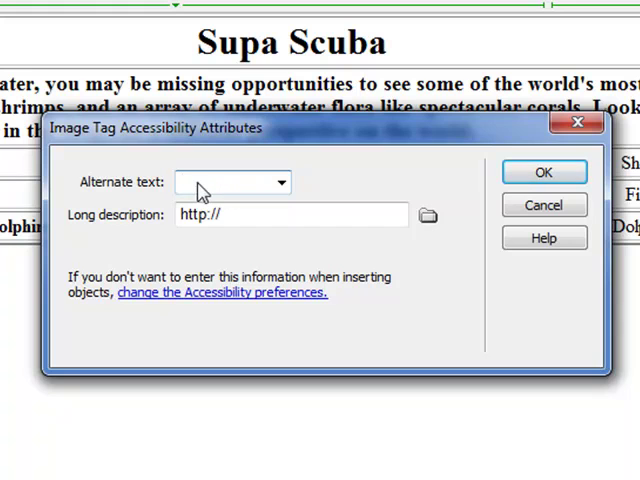
{"action": "mouse_move", "coordinate": [236, 188]}
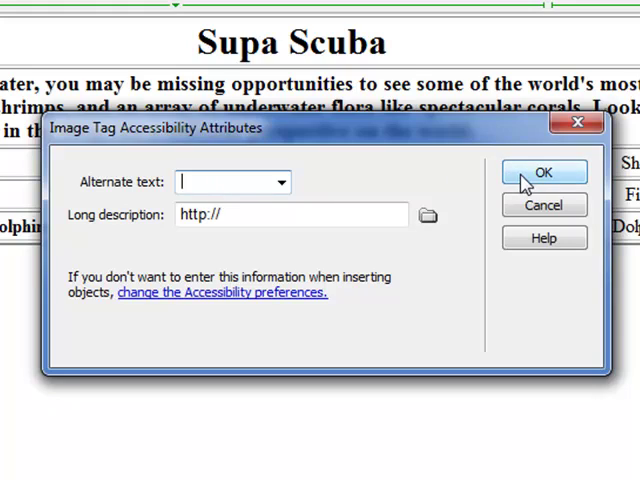
- Accept the Image Tag Accessibility Attributes dialog with Alternate text left empty
{"action": "left_click", "coordinate": [544, 172]}
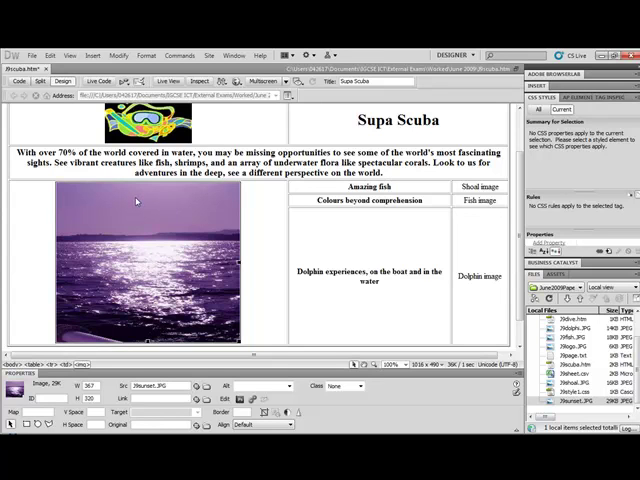
{"action": "mouse_move", "coordinate": [140, 206]}
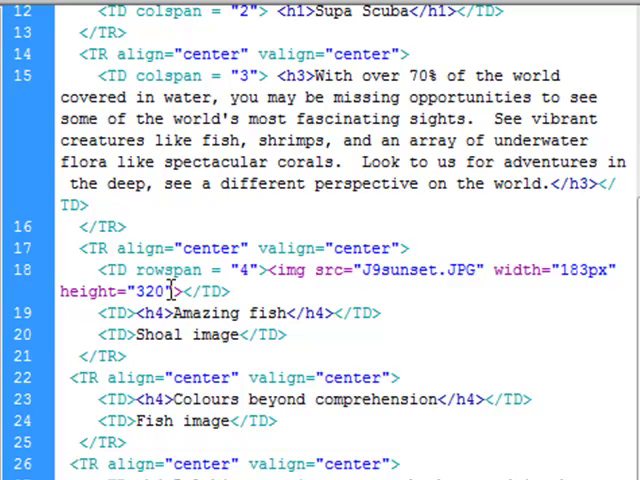
{"action": "mouse_move", "coordinate": [160, 292]}
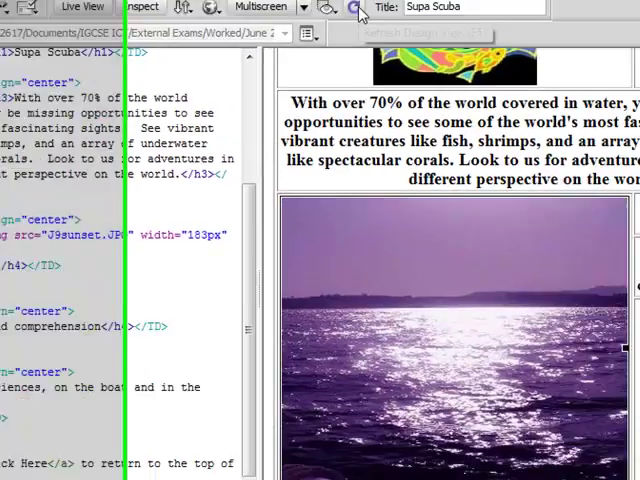
- Refresh Design View so the sunset image shows at its new 183px width
{"action": "left_click", "coordinate": [192, 28]}
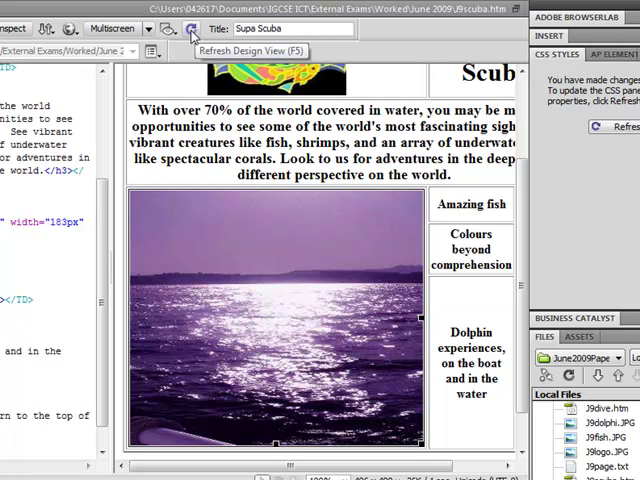
{"action": "left_click", "coordinate": [188, 28]}
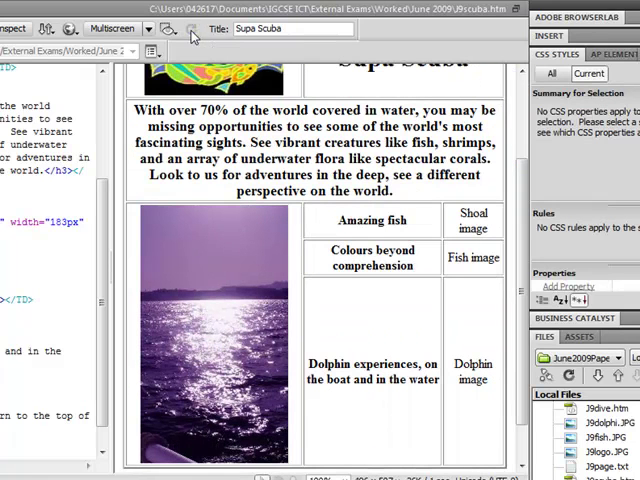